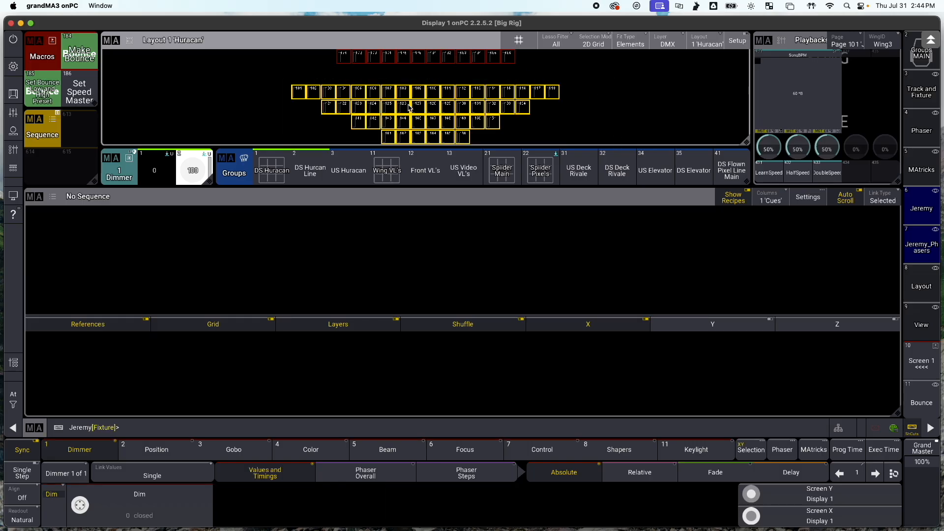
mouse_move(476, 82)
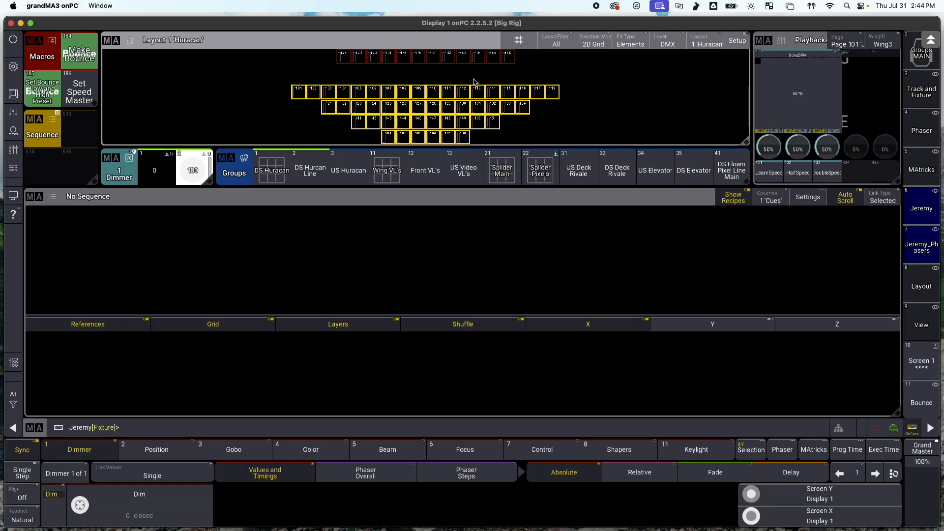
mouse_move(429, 83)
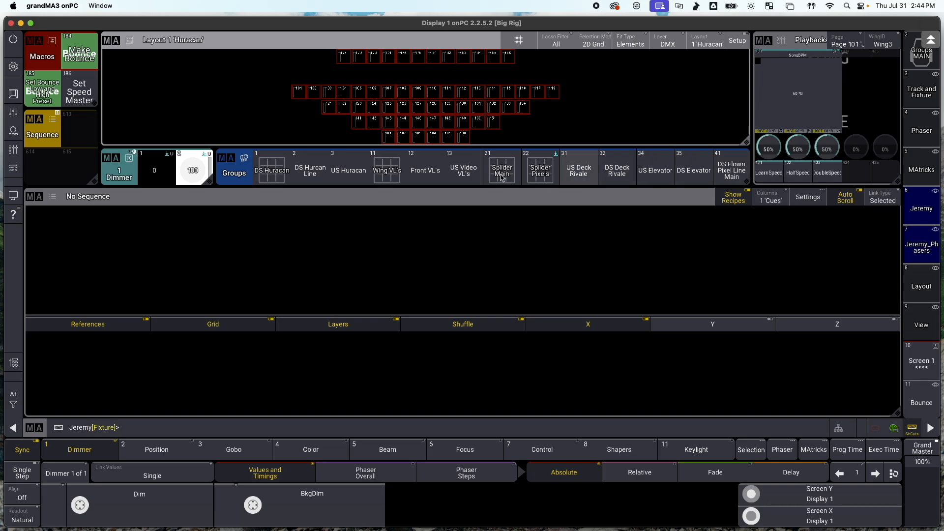
- Deselect the selected Huracan fixtures in the layout view
left_click(271, 167)
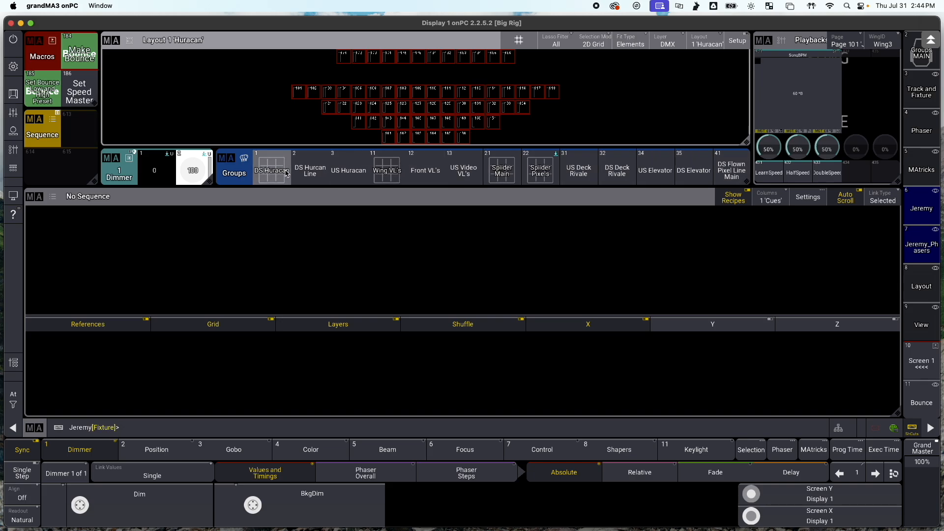
- Run the Make Bounce macro to create sequence 15 'Bounce' with four DS Huracan dimmer cues
left_click(271, 167)
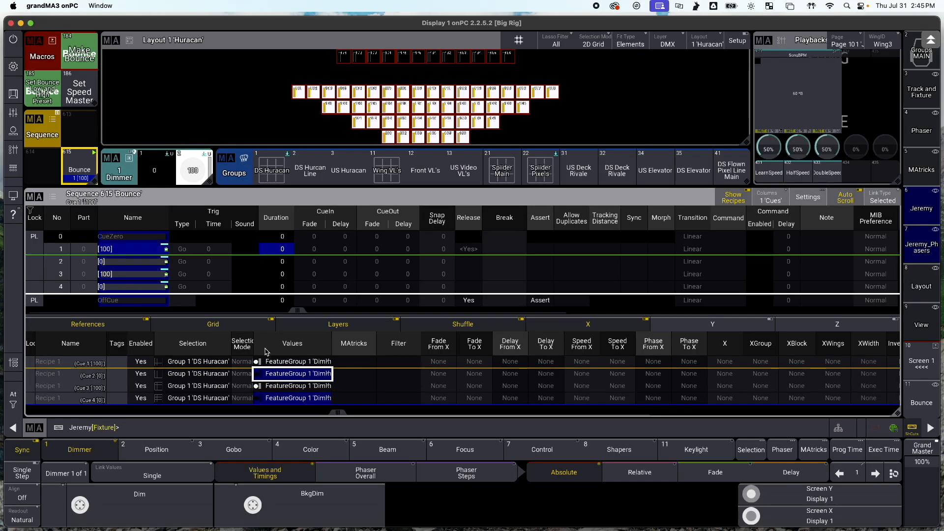
left_click(276, 274)
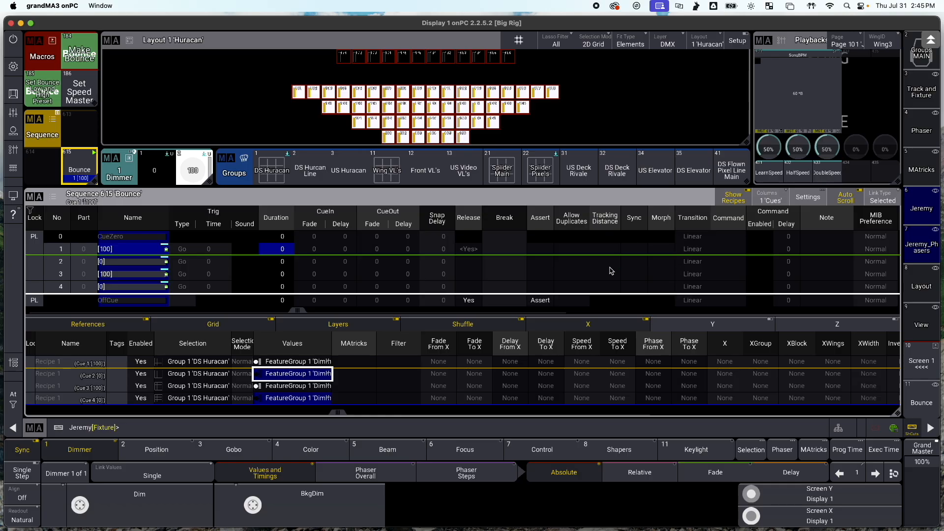
mouse_move(517, 364)
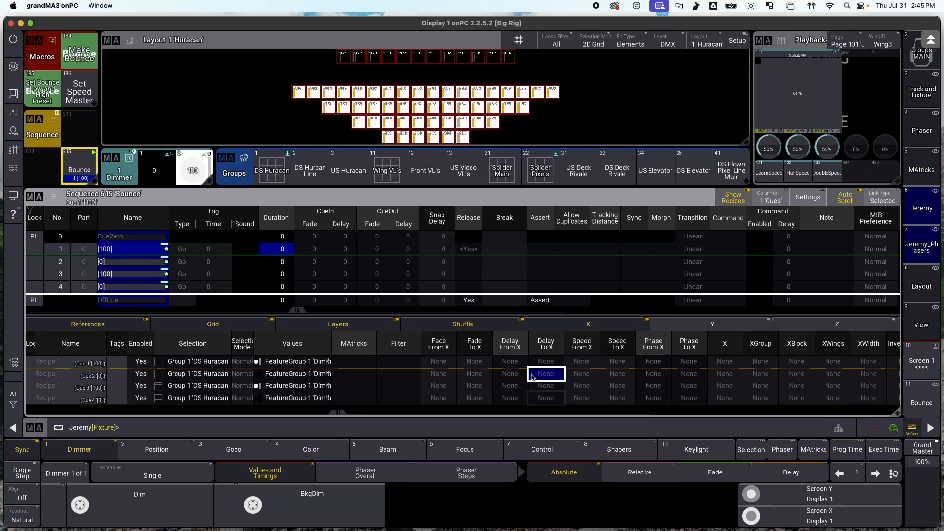
- Set cue 1's Delay To X wing value to 0.5 seconds in the recipe sheet
left_click(545, 361)
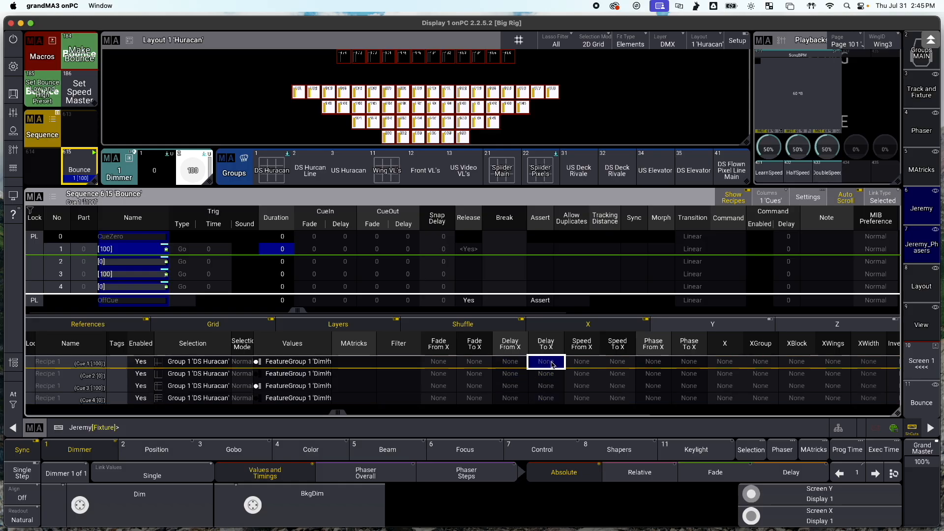
left_click(545, 361)
type("0.5")
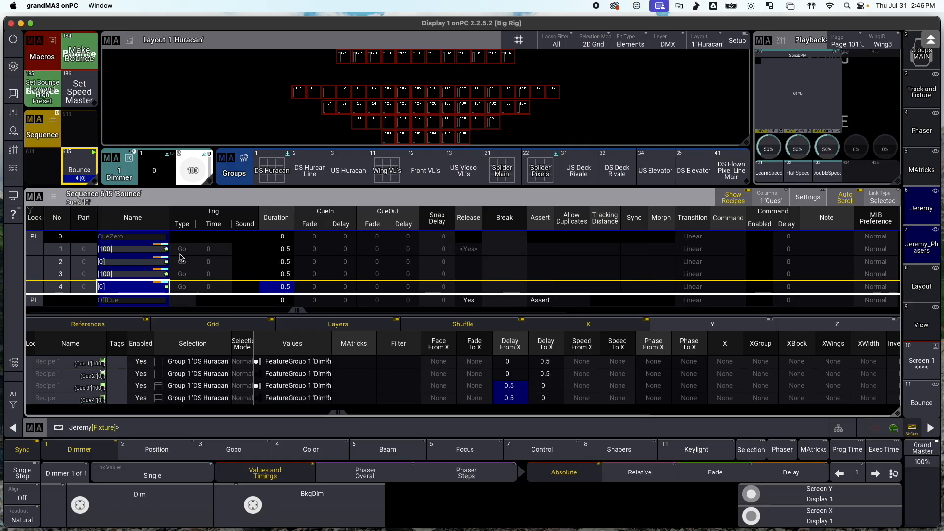
- Set the Bounce cues' Trig Type to Time and adjust their trigger times
left_click(182, 248)
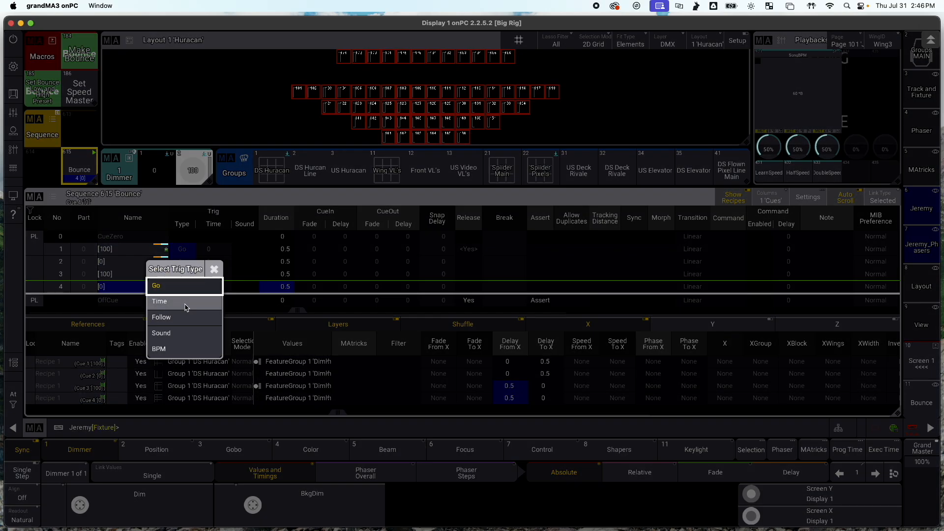
left_click(159, 301)
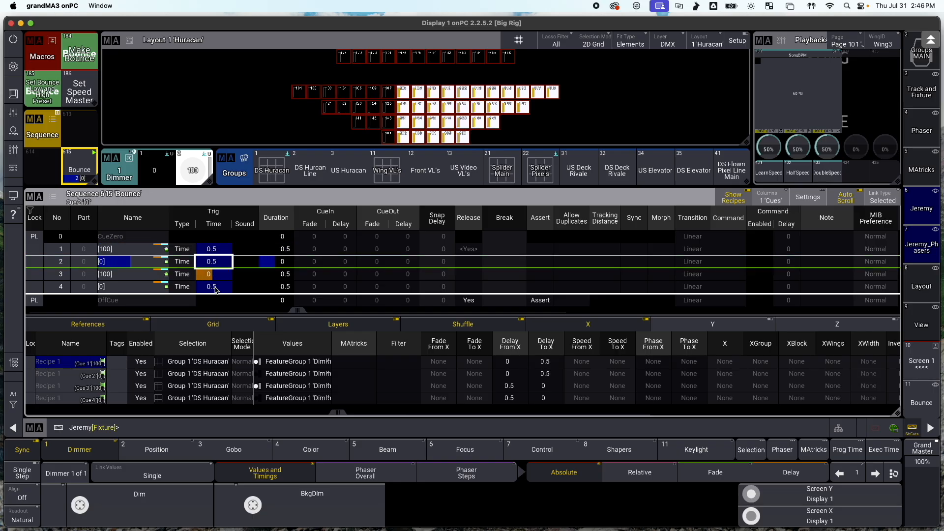
left_click(299, 92)
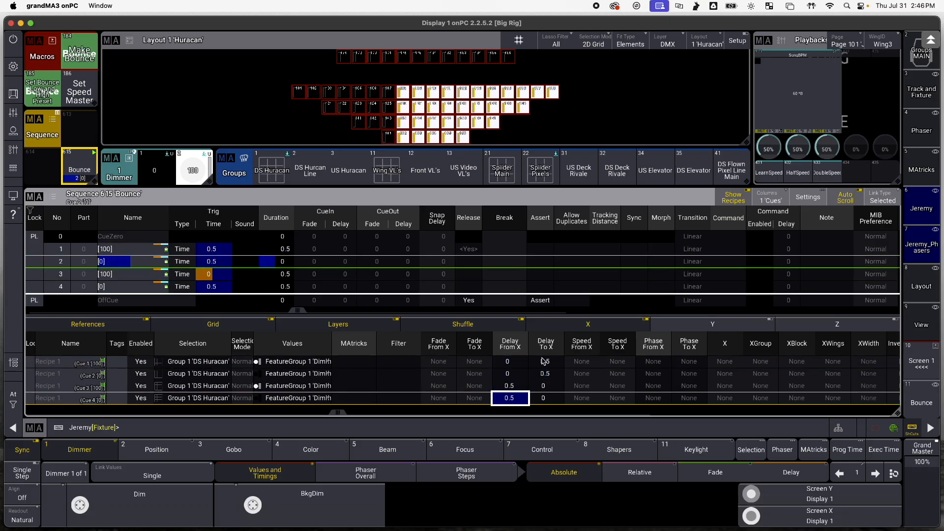
- Trim cue 1's Delay To X wing value to 0.48 seconds
left_click(545, 361)
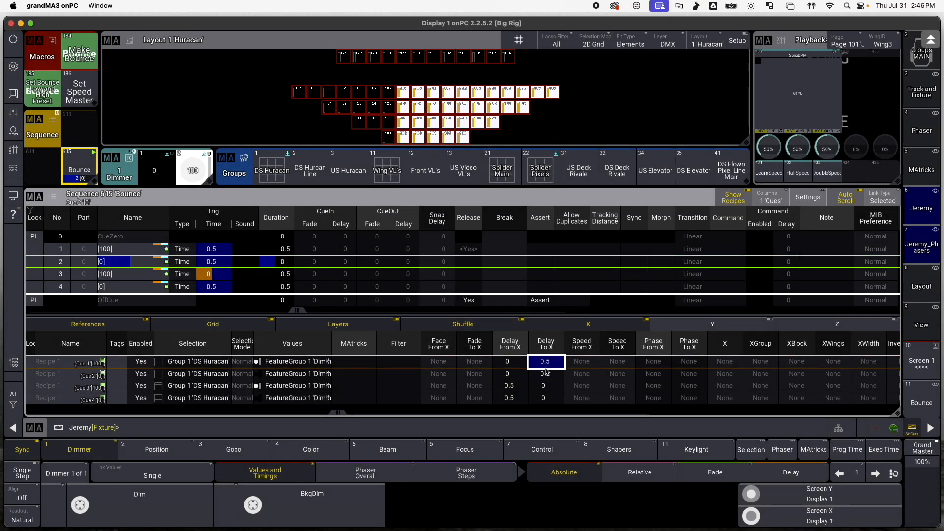
double_click(545, 374)
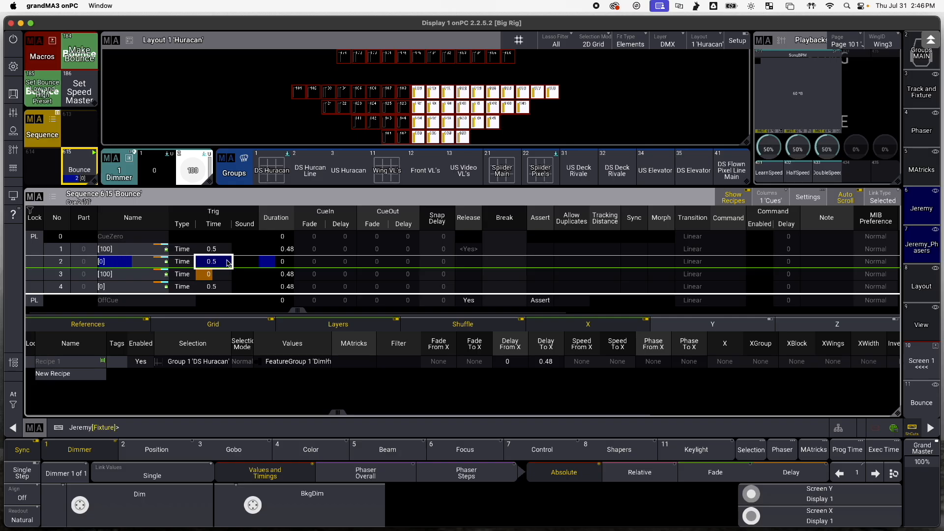
left_click(60, 361)
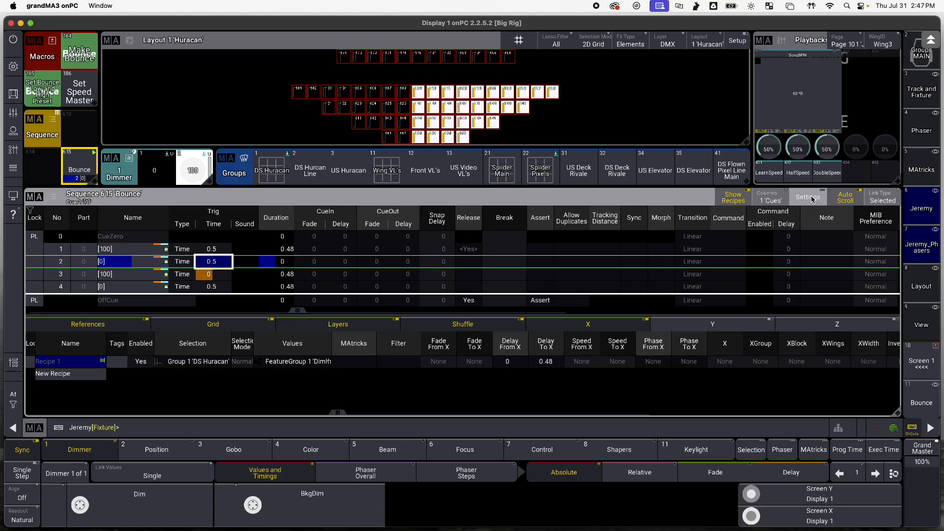
- Set the Bounce sequence's Rate Master to SongBPM in its settings
left_click(806, 196)
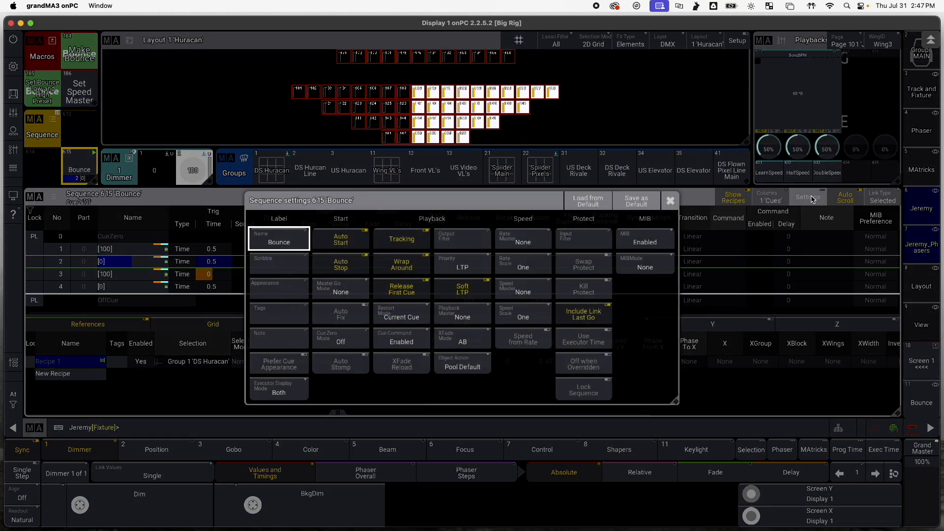
left_click(670, 200)
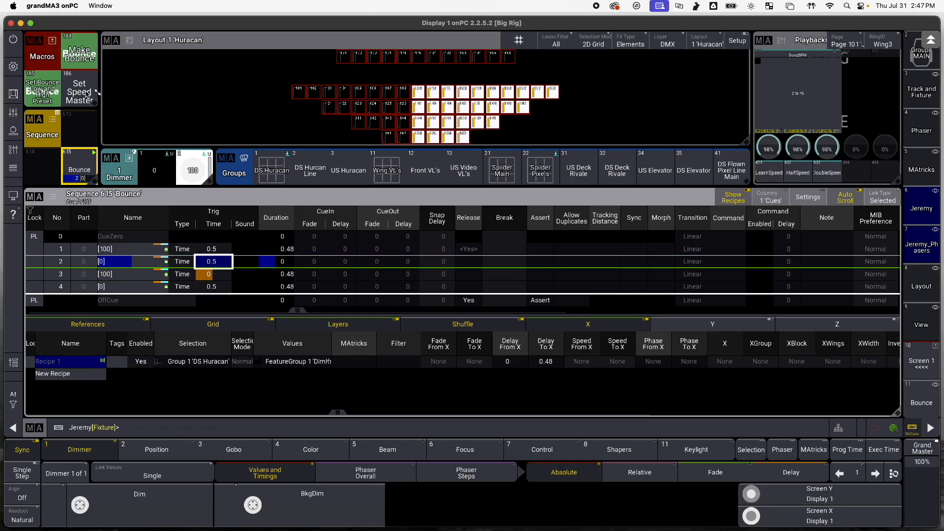
left_click(79, 92)
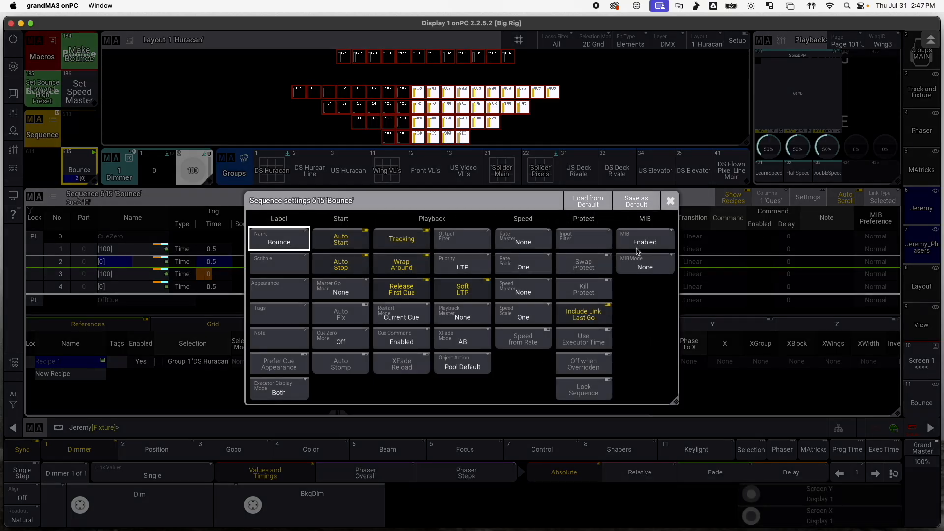
left_click(523, 238)
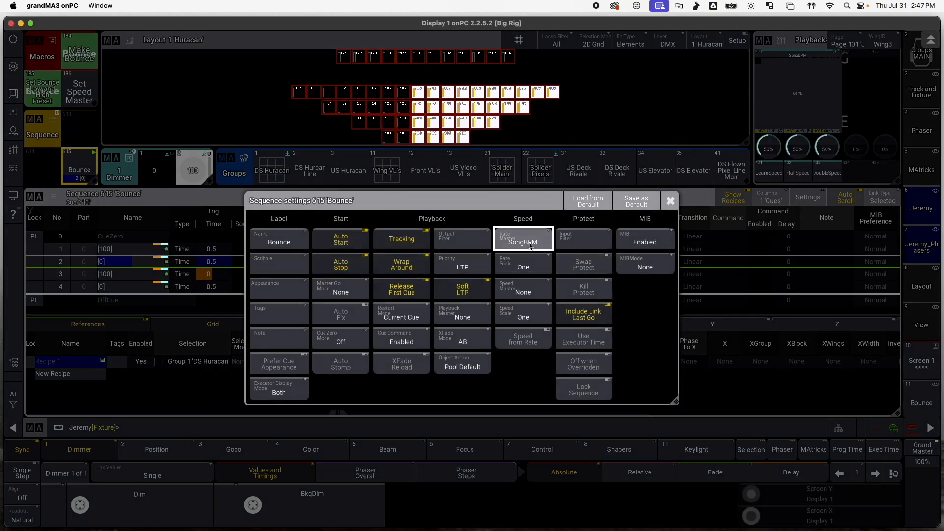
left_click(523, 238)
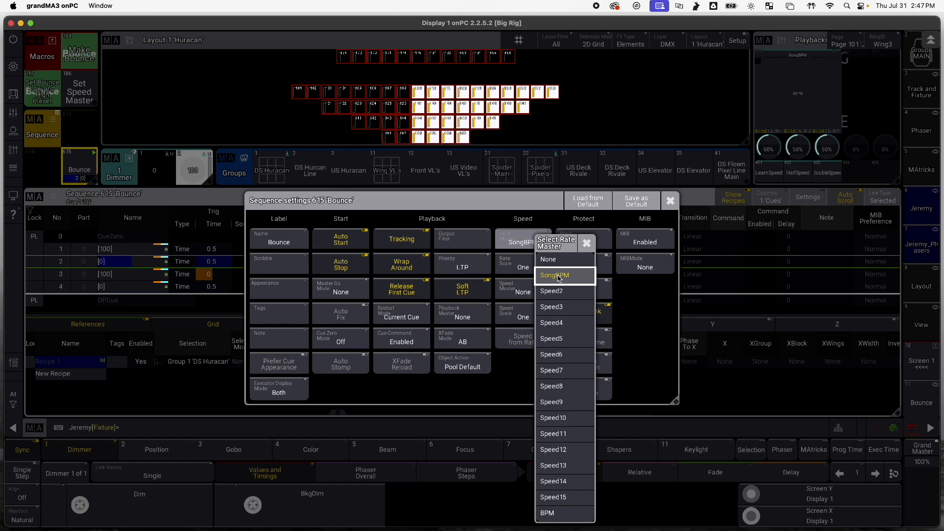
left_click(559, 275)
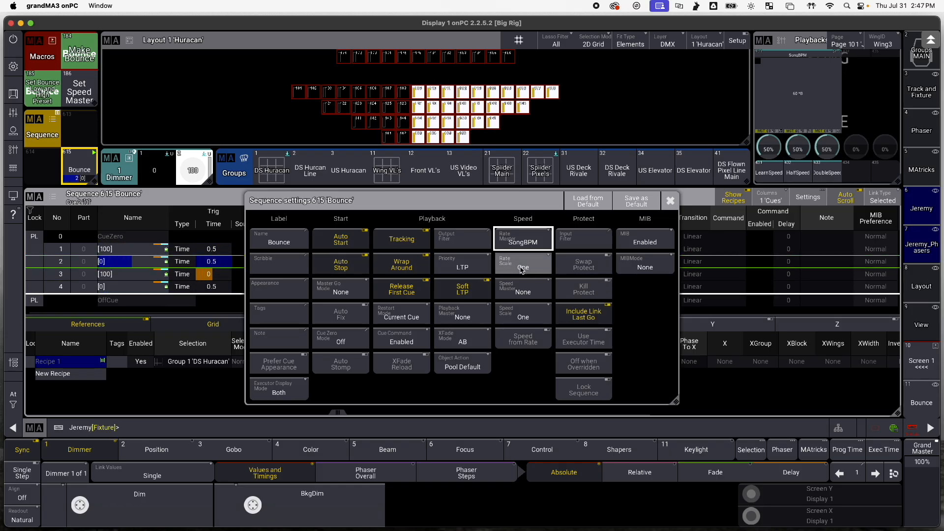
mouse_move(522, 271)
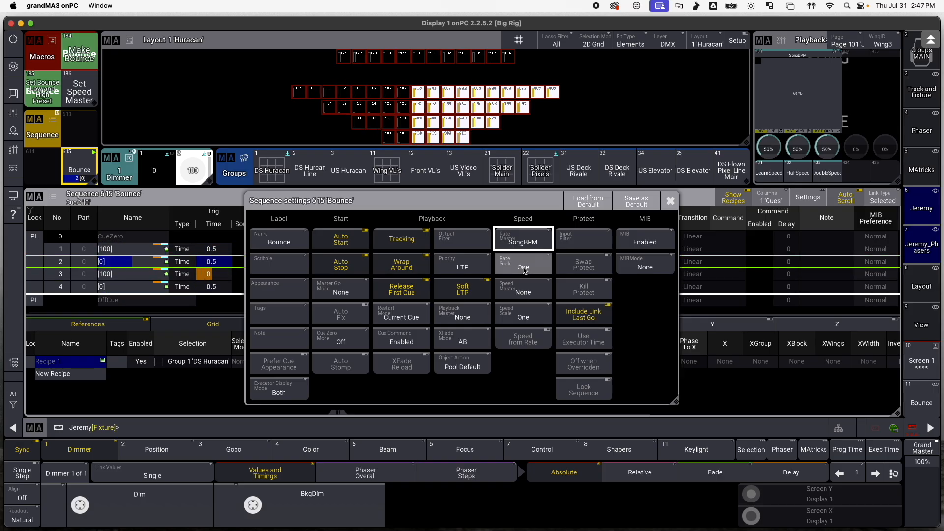
- Raise the Rate Scale to Mul8, then set it back to One
left_click(523, 264)
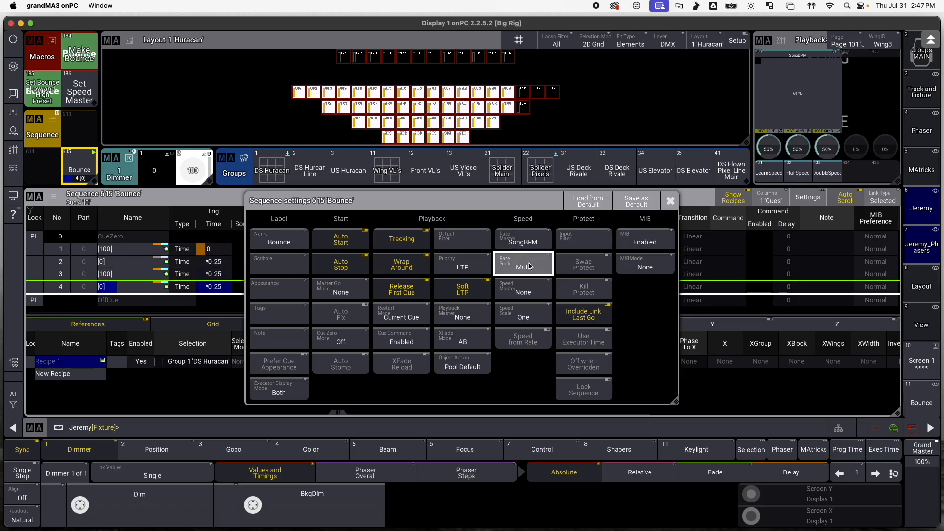
left_click(523, 267)
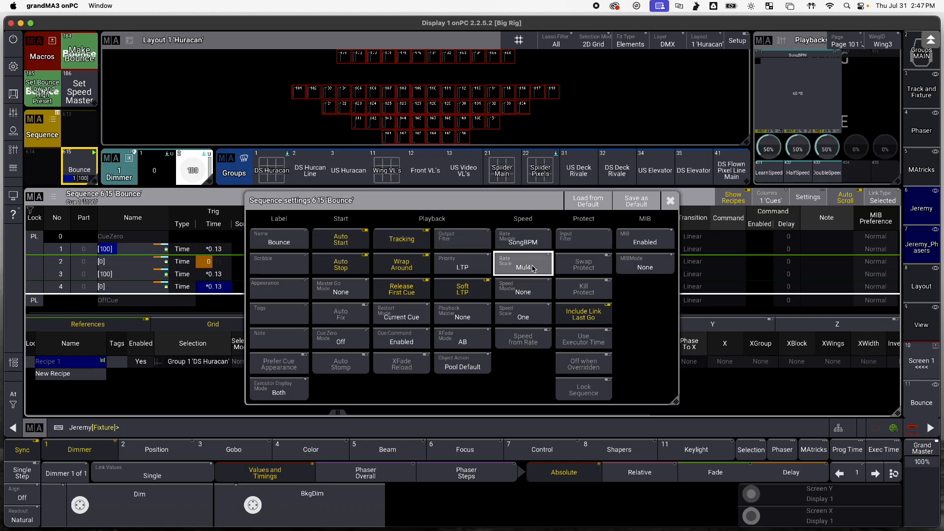
left_click(522, 263)
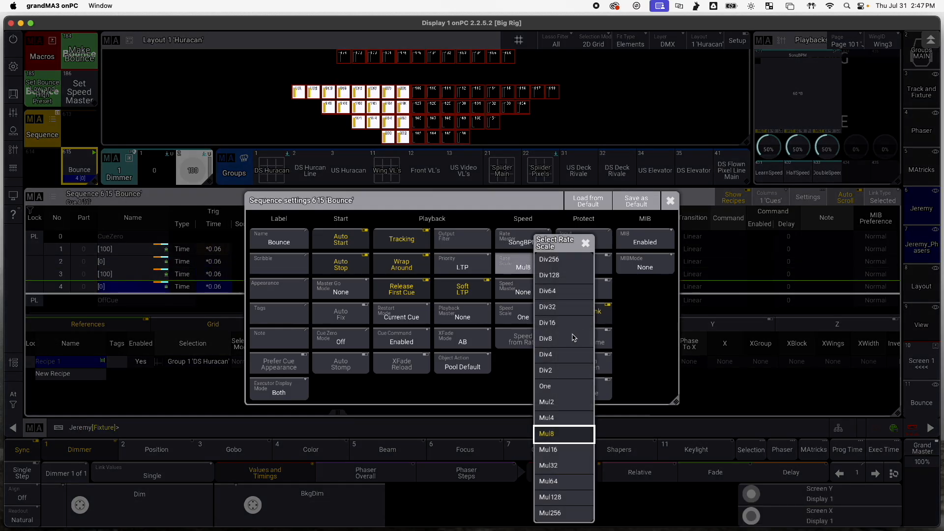
left_click(545, 386)
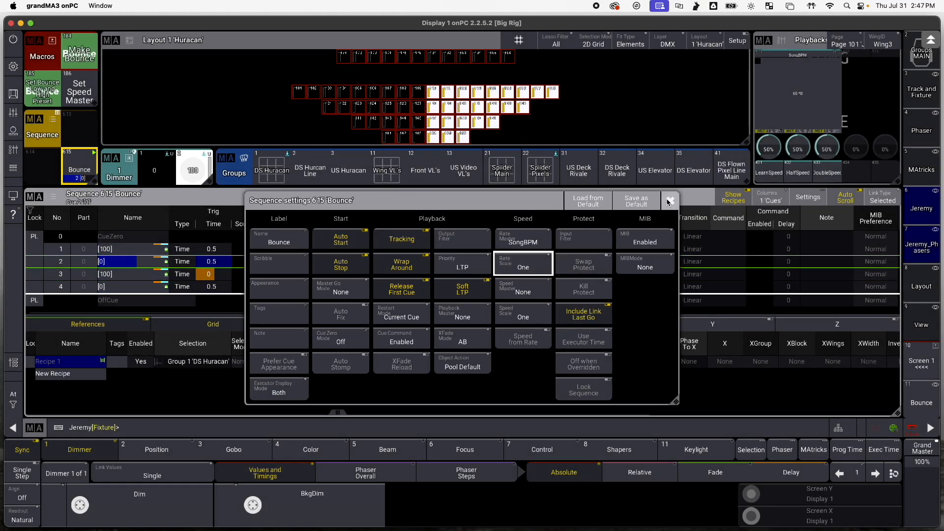
- Close the sequence settings and open the SongBPM master executor's assignment
left_click(670, 199)
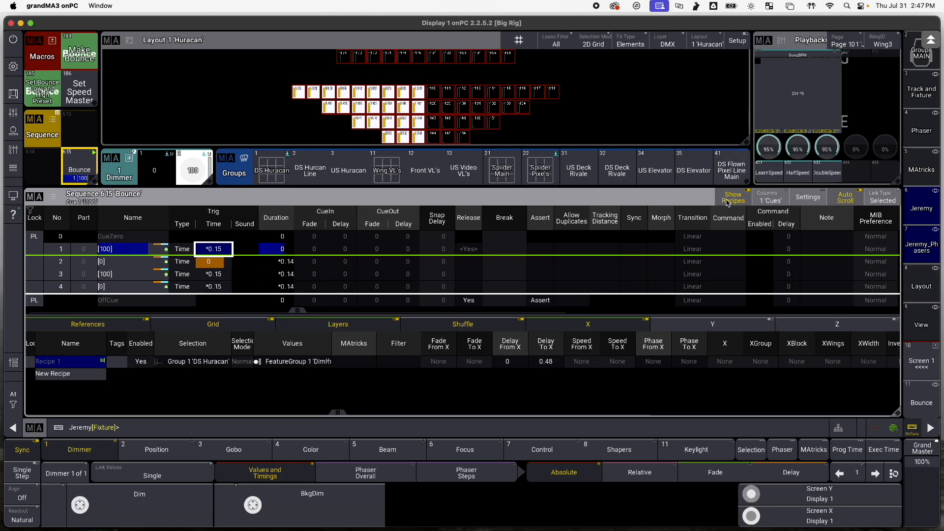
left_click(78, 91)
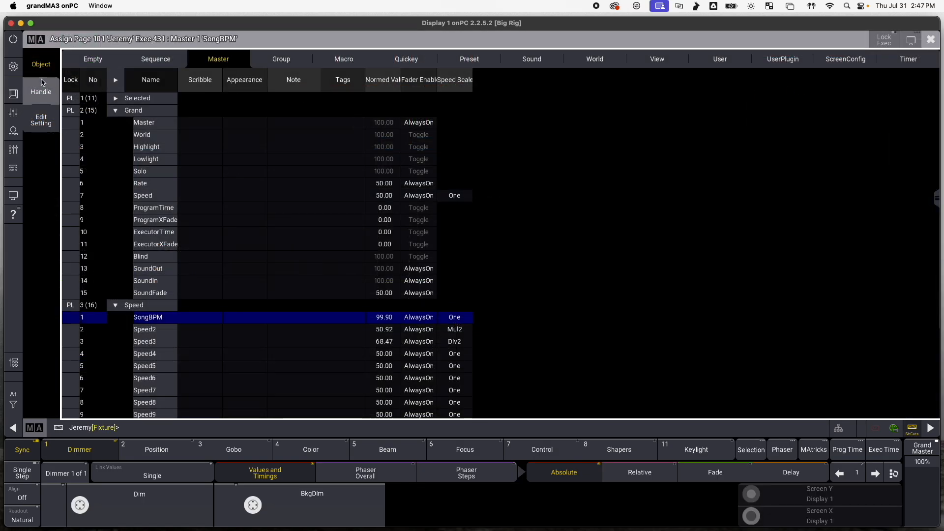
- Adjust the speed so the Bounce cues' Trig Time column reads *0 instead of 0.13
double_click(147, 318)
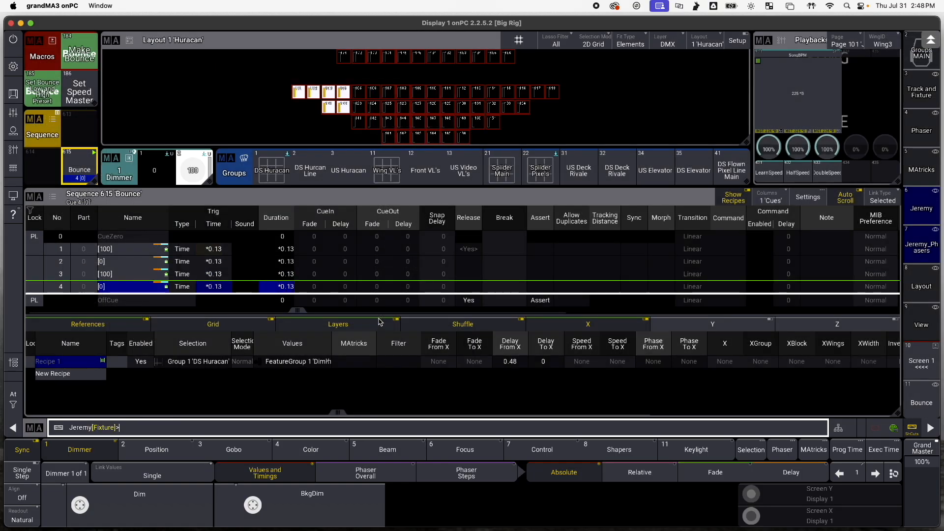
left_click(79, 90)
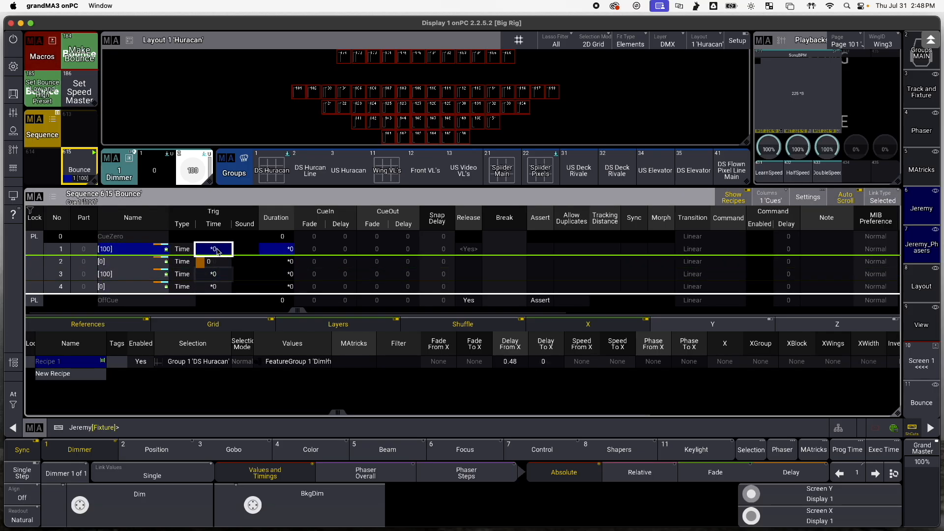
- Run Set Speed Master three times with values 50, 25 and 75 to rescale cue timing
left_click(79, 89)
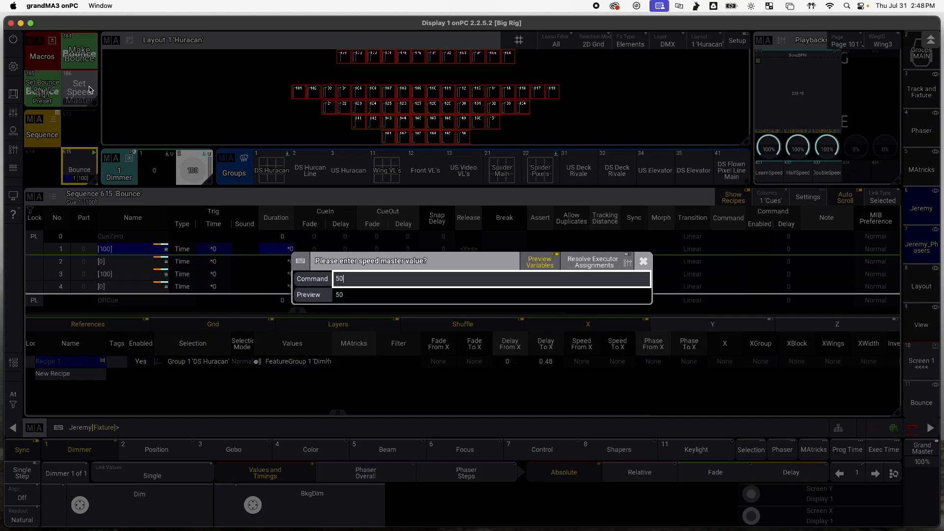
key("enter")
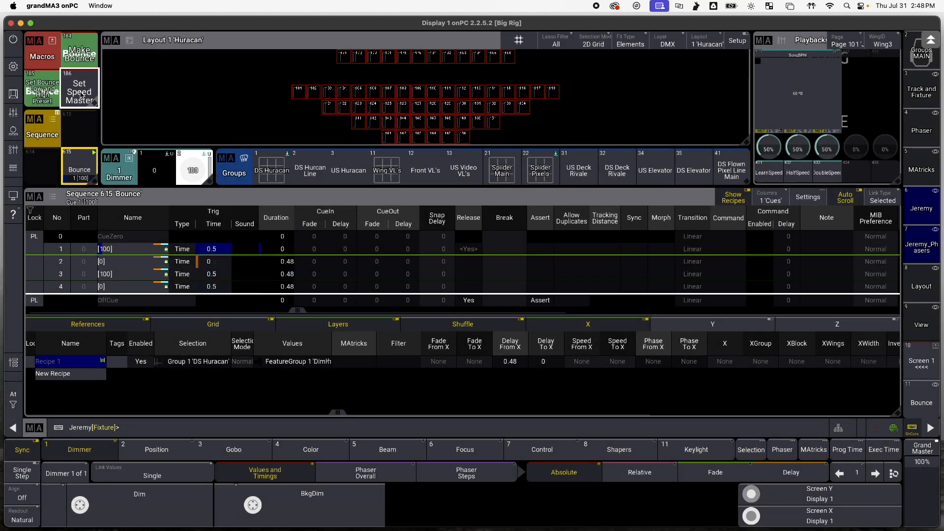
left_click(79, 89)
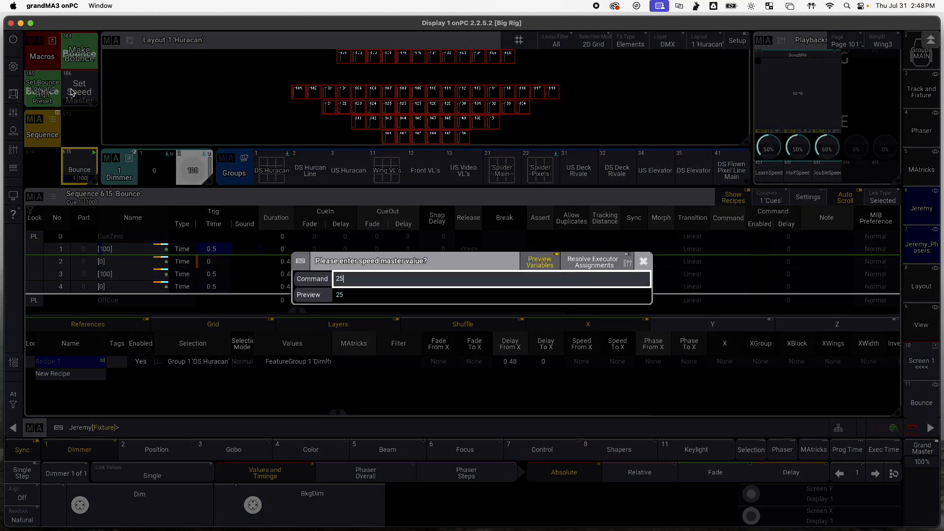
key("enter")
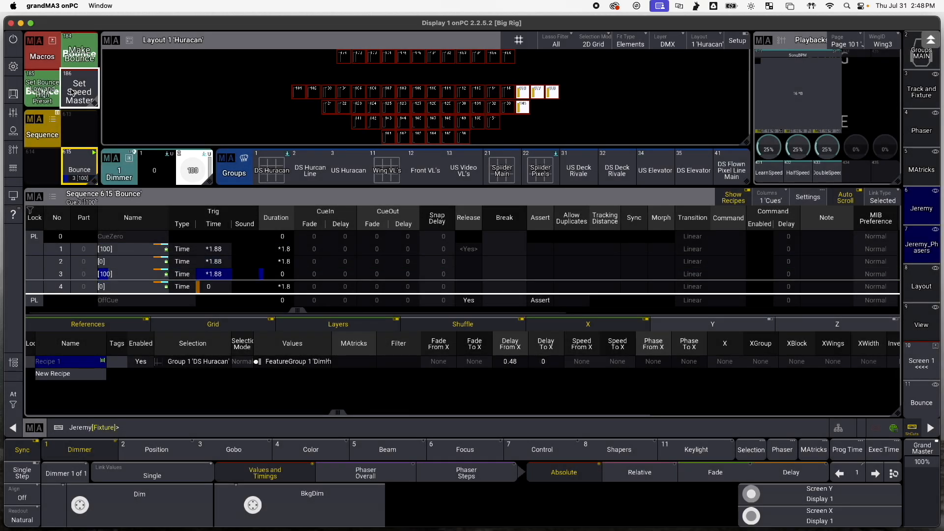
left_click(79, 89)
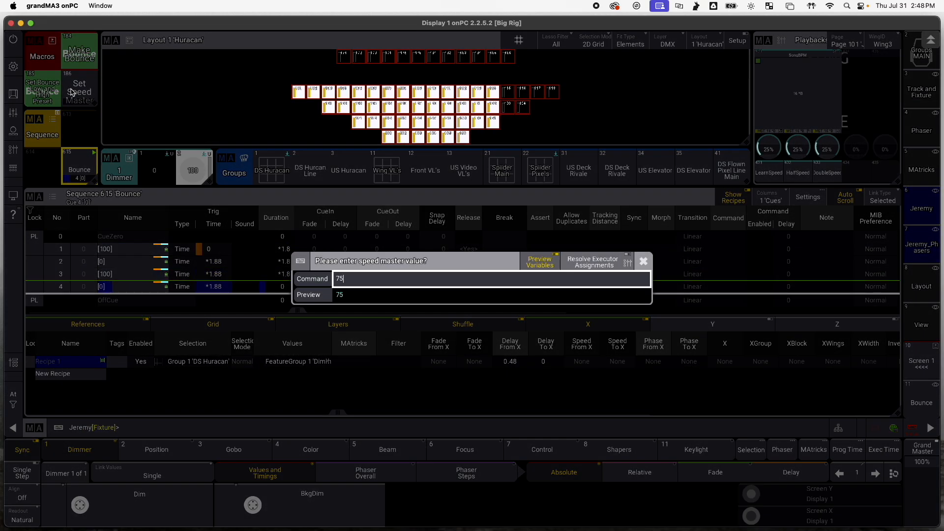
key("enter")
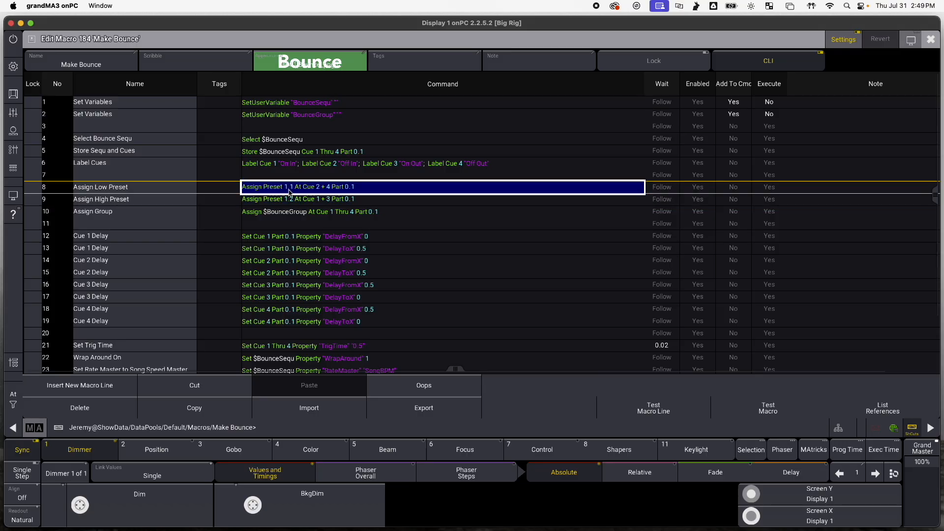
left_click(297, 198)
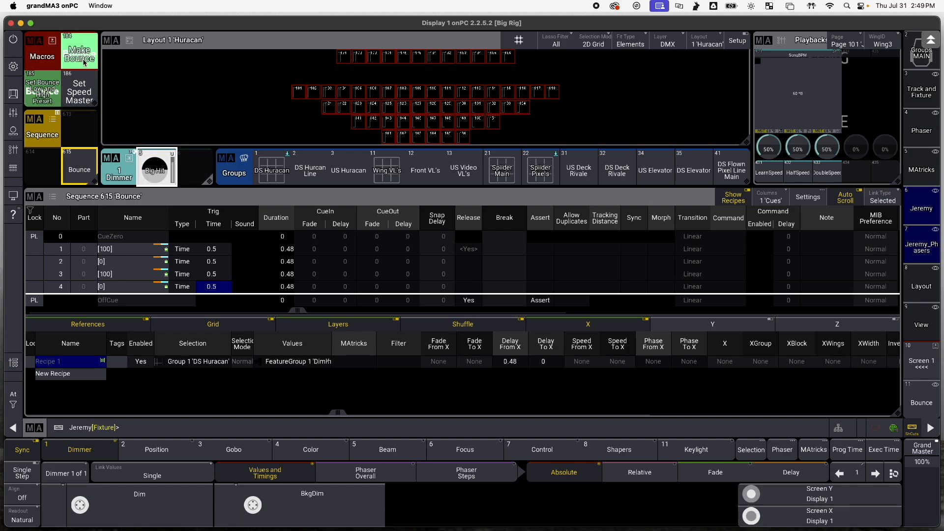
double_click(80, 51)
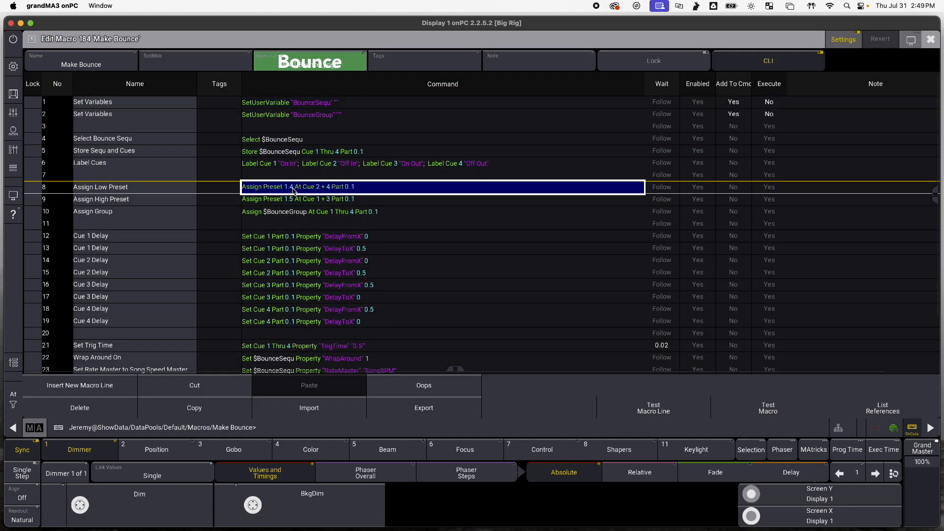
left_click(443, 199)
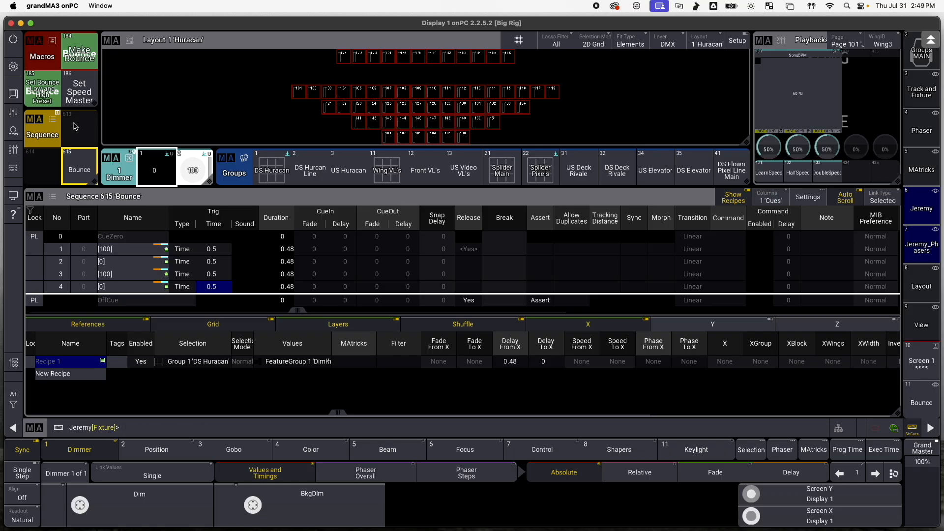
left_click(43, 91)
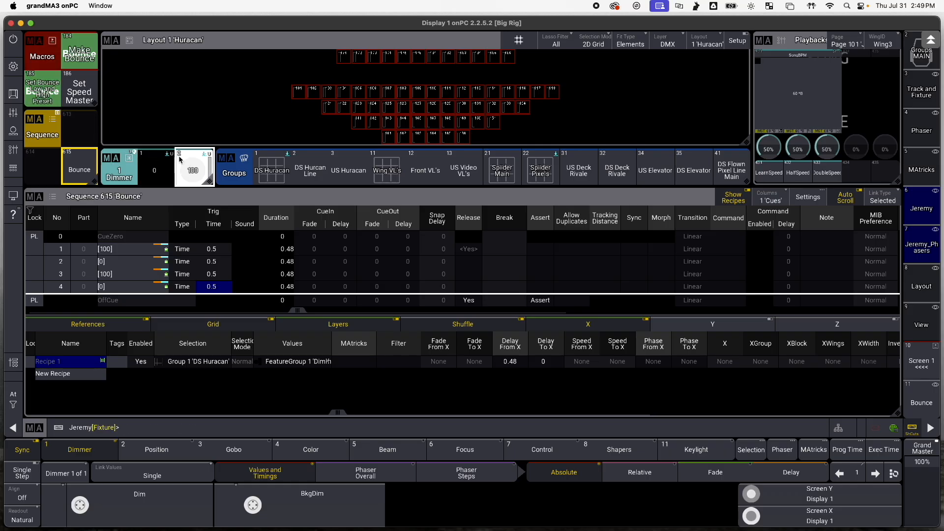
- Run Make Bounce with group DS Huracan into an empty slot and start the JB_LX_Bounce executor
left_click(79, 49)
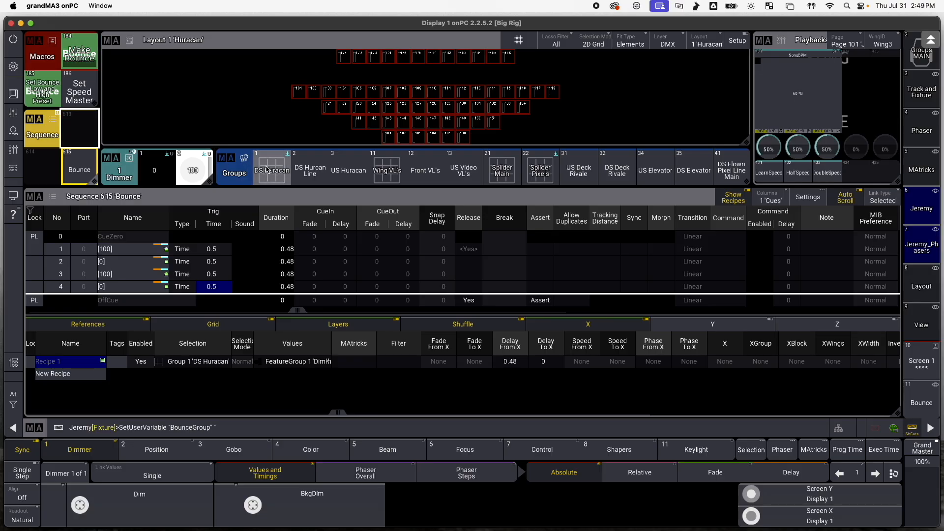
left_click(78, 127)
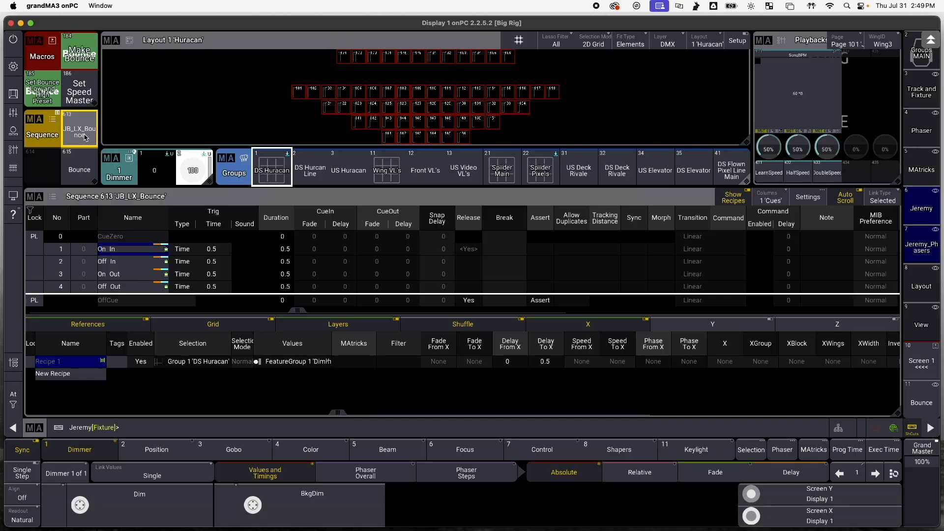
mouse_move(78, 133)
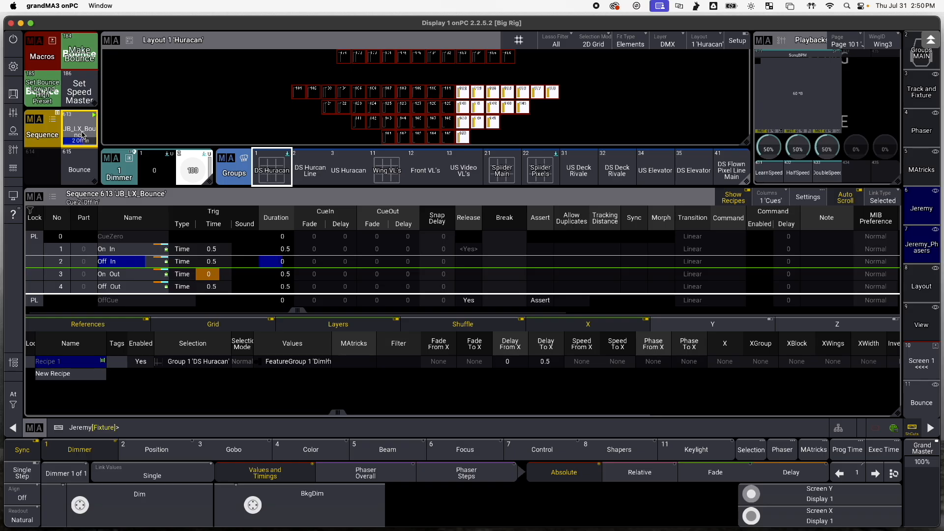
left_click(79, 167)
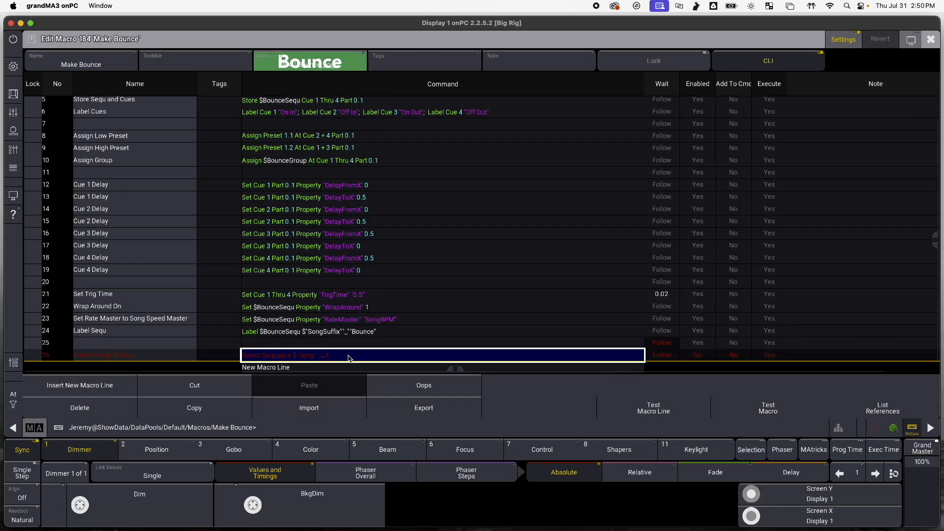
left_click(697, 355)
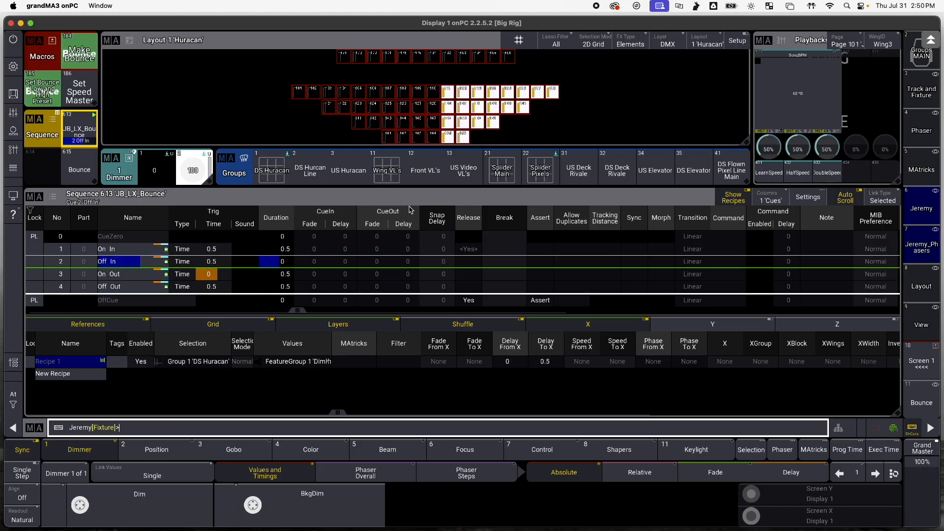
mouse_move(163, 220)
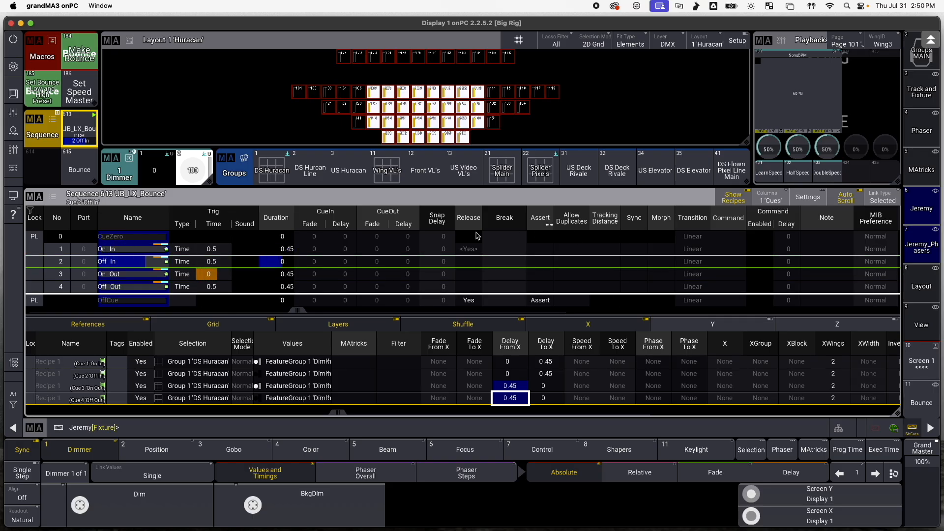
mouse_move(792, 81)
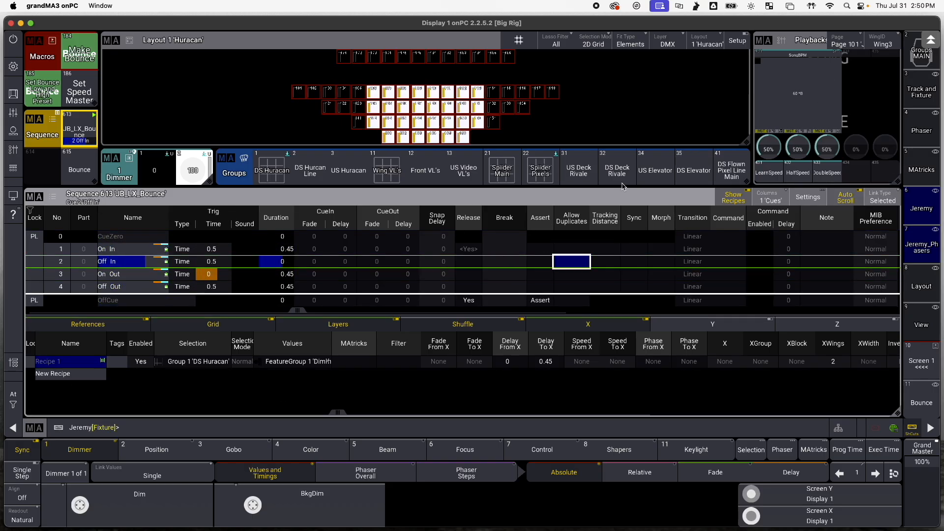
- Run Set Speed Master and enter 'bpm 1' as the JB_LX_Bounce speed source
left_click(79, 92)
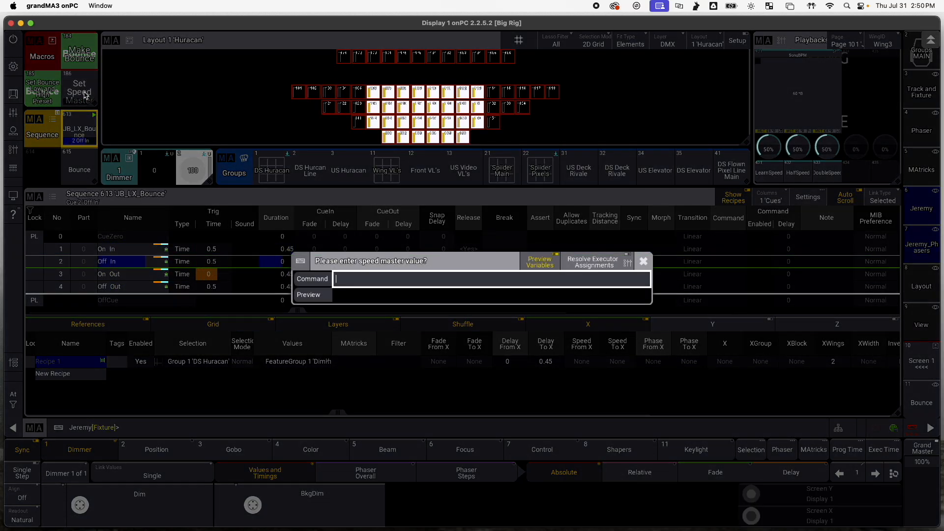
type("bpm")
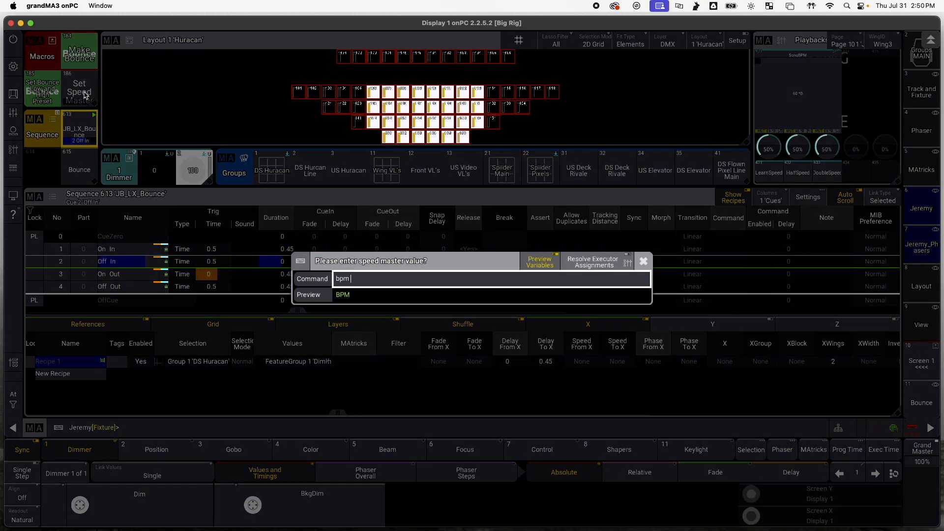
type("1")
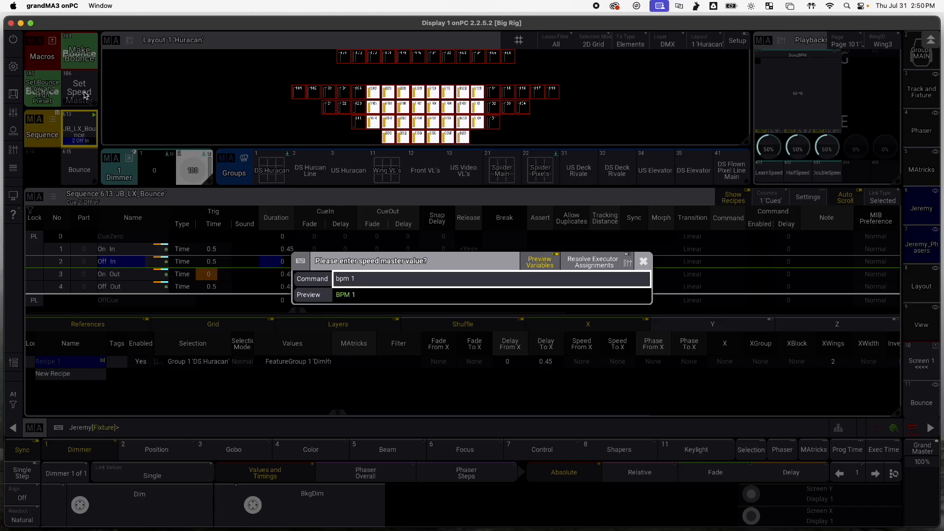
key("Enter")
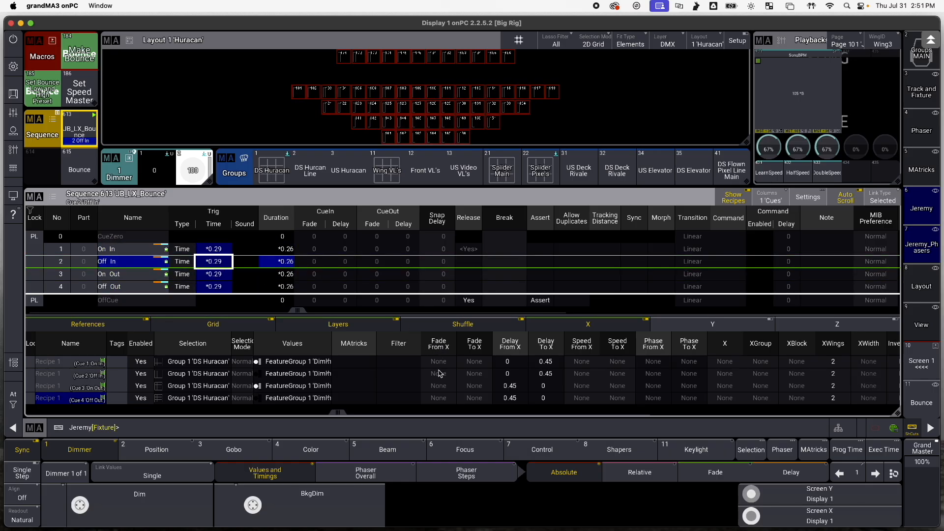
left_click(438, 362)
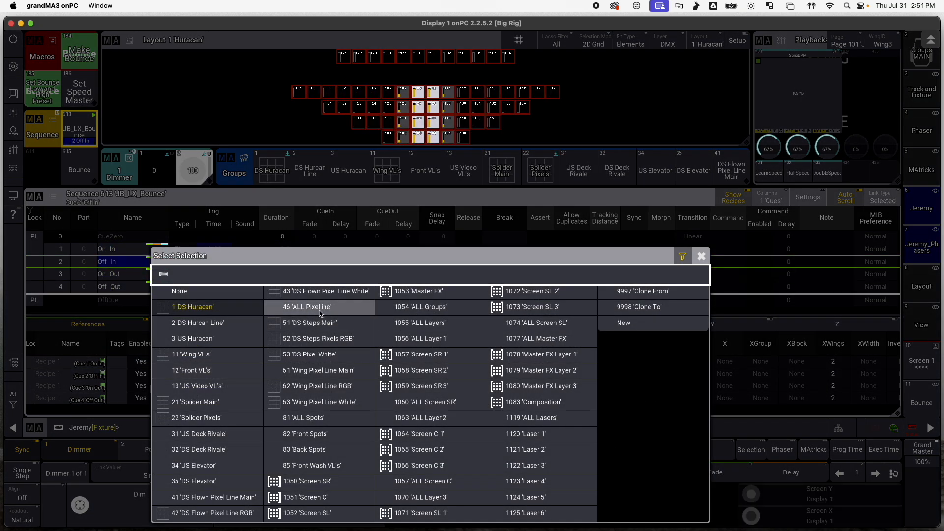
- Assign Group 11 'Wing VL's' to the bounce recipes and show Layout 2 'VL's'
left_click(307, 307)
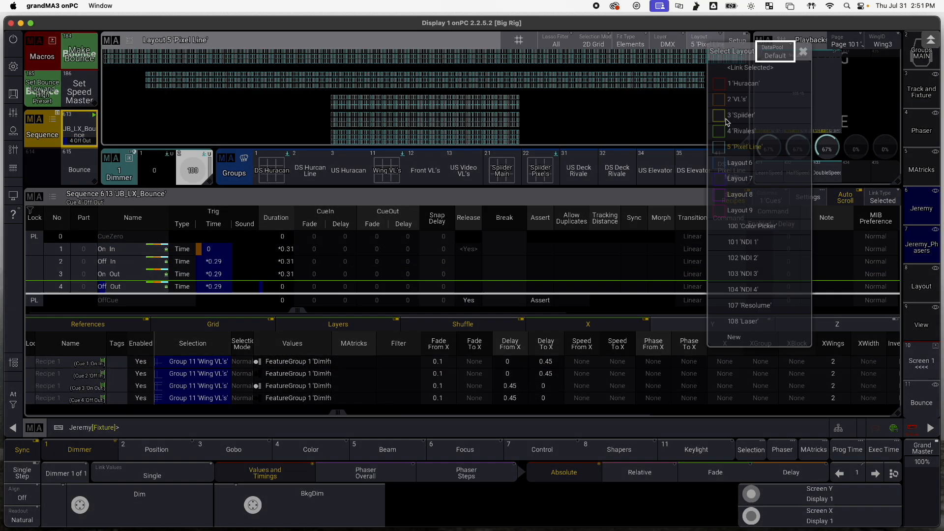
left_click(738, 98)
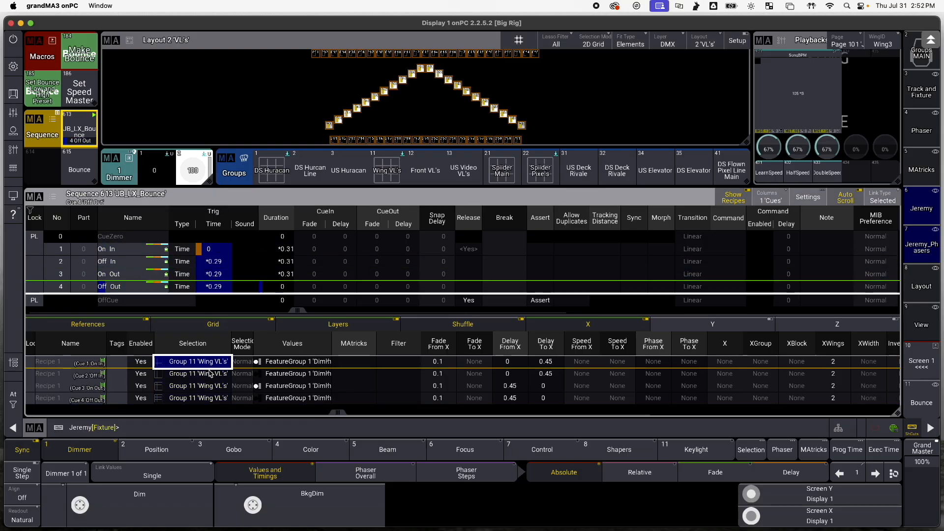
left_click(193, 374)
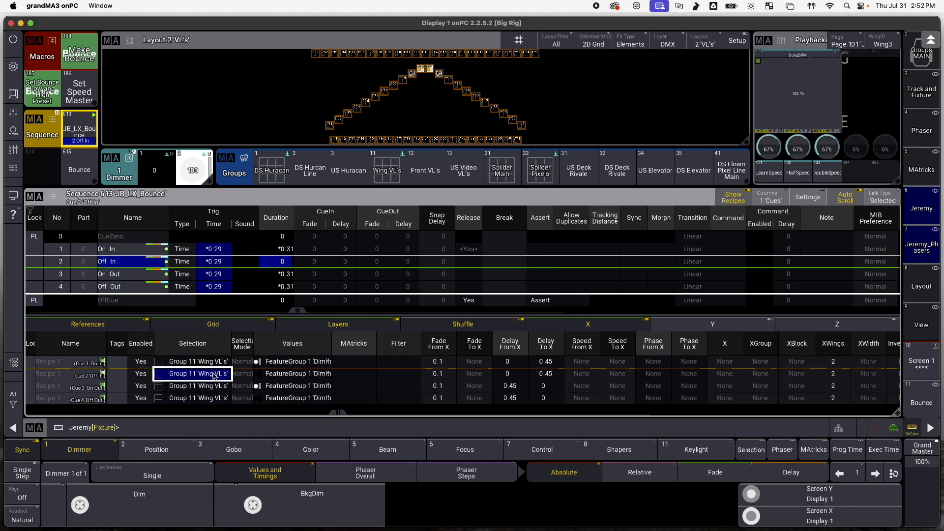